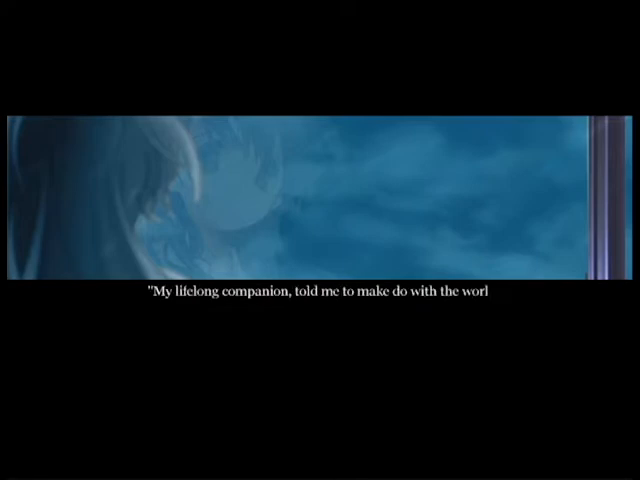
Step: Advance the narration to the car ride three days after leaving the 7th floor
left_click(320, 240)
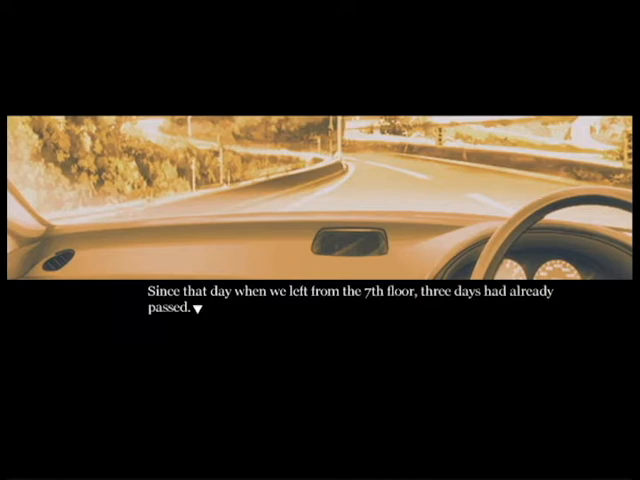
Step: Advance to the line about the chilly damp towel in the heated car interior
left_click(320, 300)
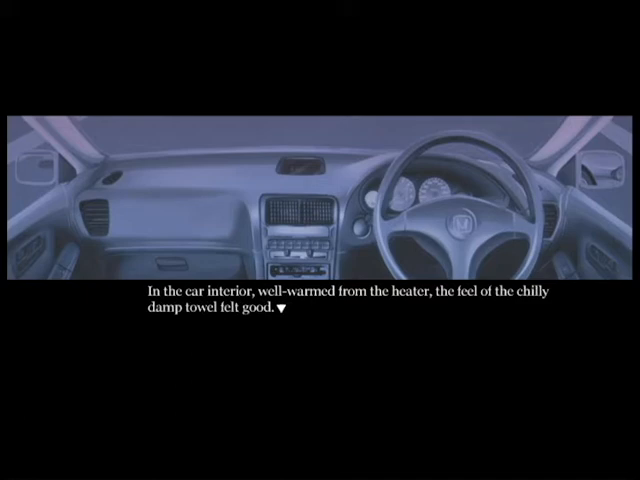
Step: Advance through the towel scene to the reply 'Ah, now that you say, it really has…'
left_click(320, 296)
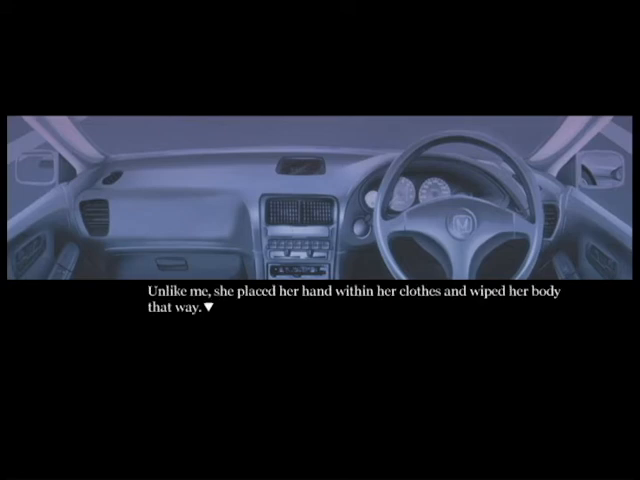
left_click(320, 300)
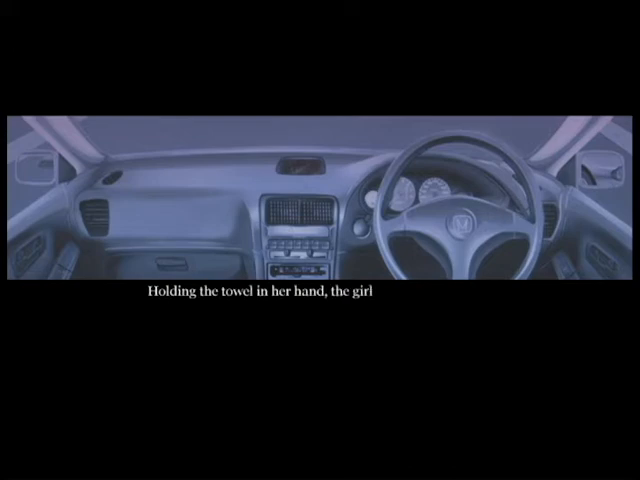
left_click(320, 240)
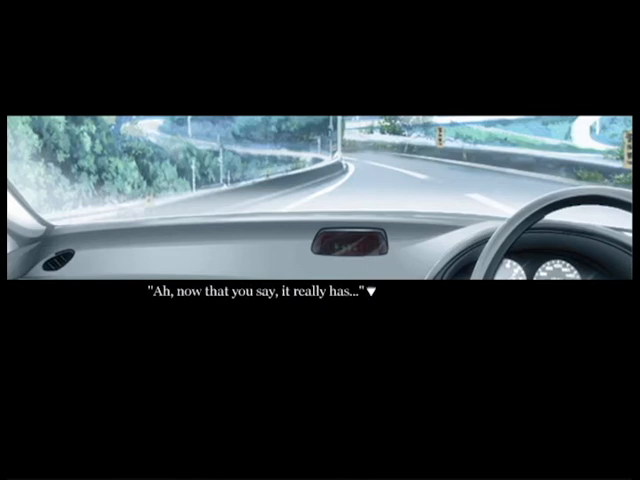
Step: Advance past the 900-yen note to pulling into a gas station seeking self-service
left_click(320, 294)
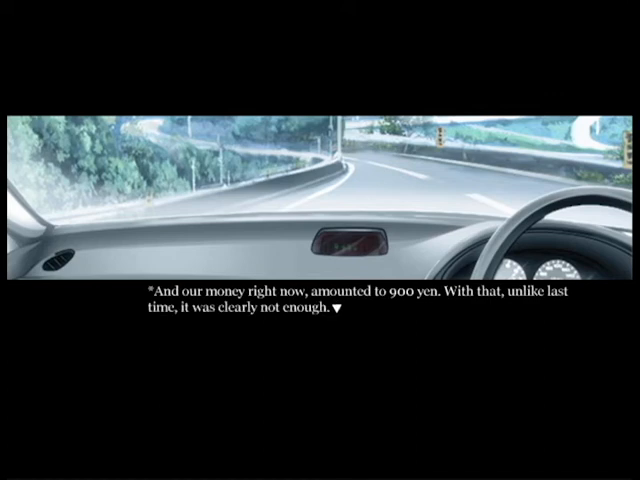
left_click(320, 300)
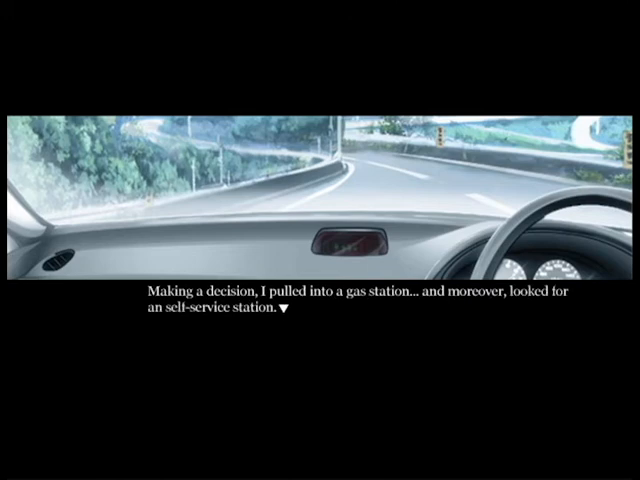